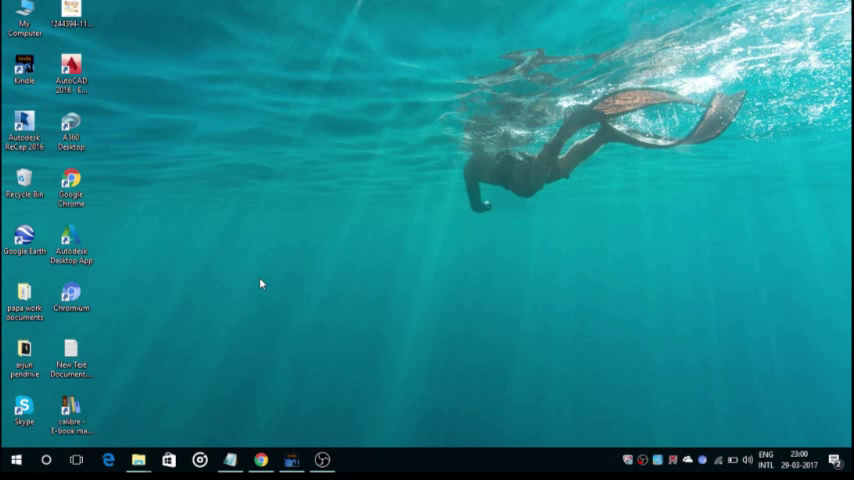
- Restore the browser window showing the Google search results
{"action": "left_click", "coordinate": [292, 460]}
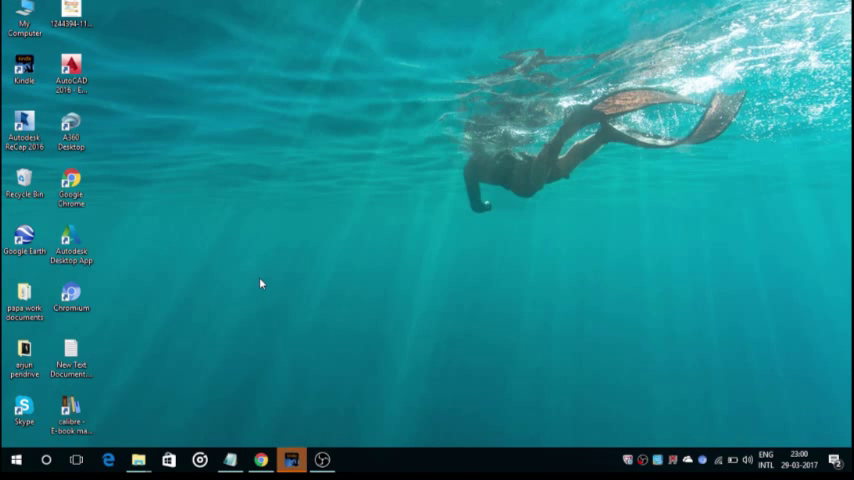
{"action": "mouse_move", "coordinate": [480, 300]}
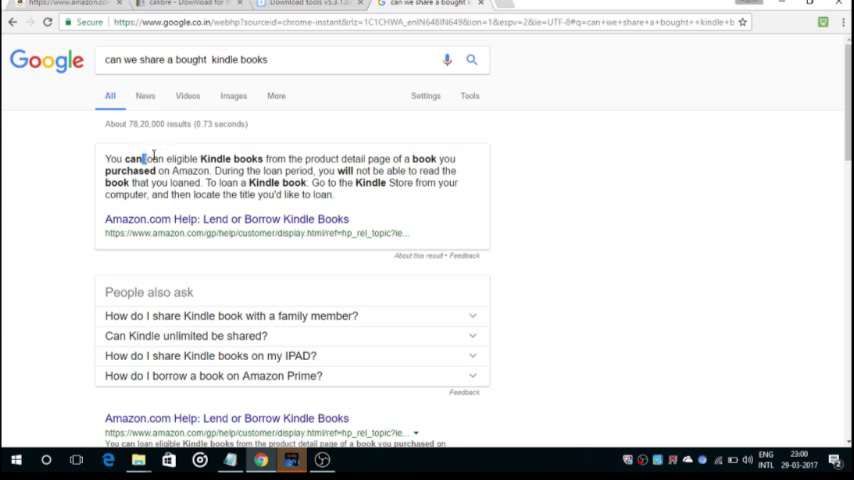
- Highlight the Kindle lending answer and its loan-period sentence in the results
{"action": "left_click_drag", "start_coordinate": [144, 158], "coordinate": [262, 158]}
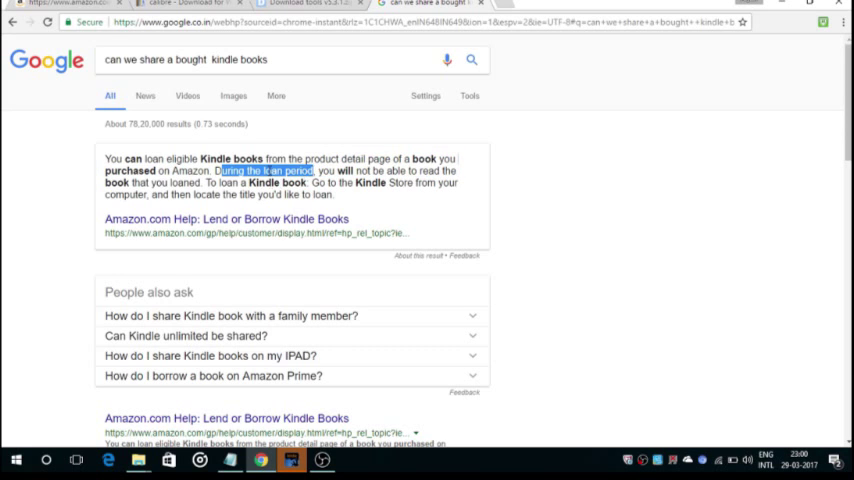
{"action": "left_click_drag", "start_coordinate": [222, 170], "coordinate": [444, 184]}
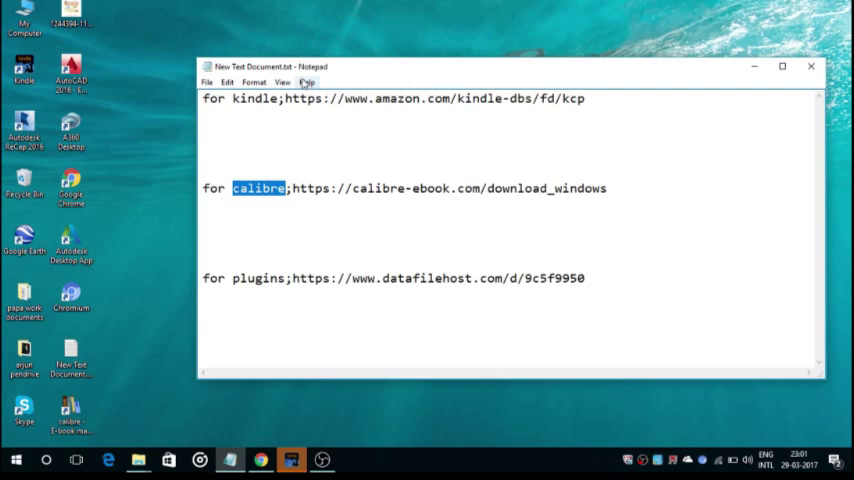
{"action": "mouse_move", "coordinate": [284, 98]}
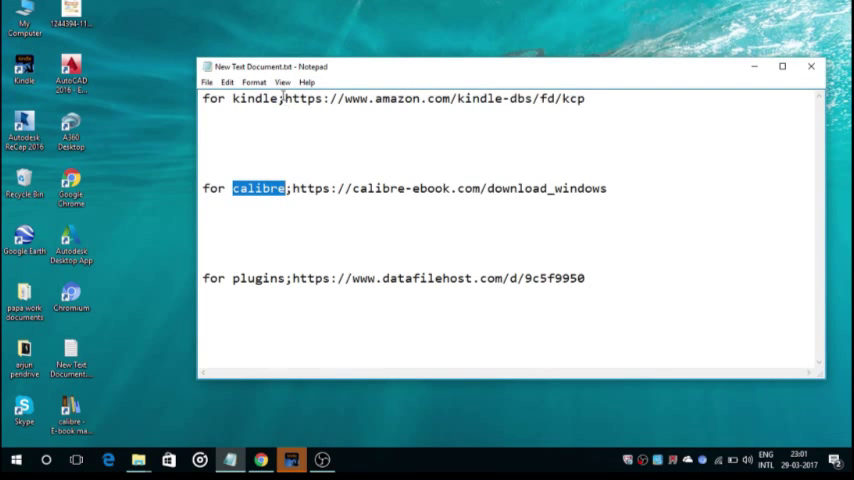
- Download the Kindle for PC installer from the noted Amazon link to New Volume (F:)
{"action": "double_click", "coordinate": [436, 98]}
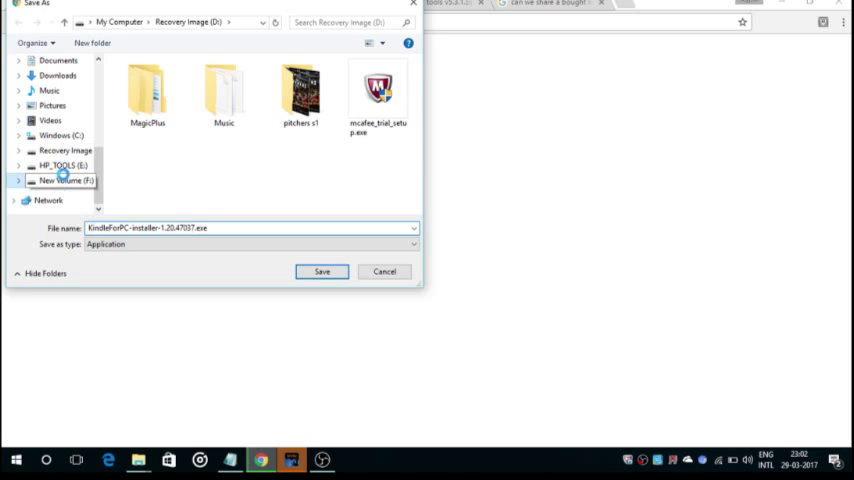
{"action": "left_click", "coordinate": [64, 180]}
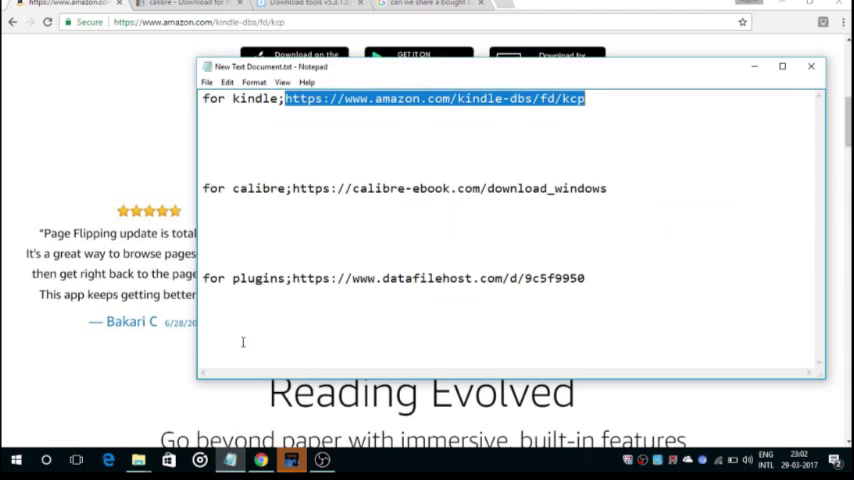
- Save the calibre 2.82.0 Windows installer from the noted link to New Volume (F:)
{"action": "double_click", "coordinate": [448, 188]}
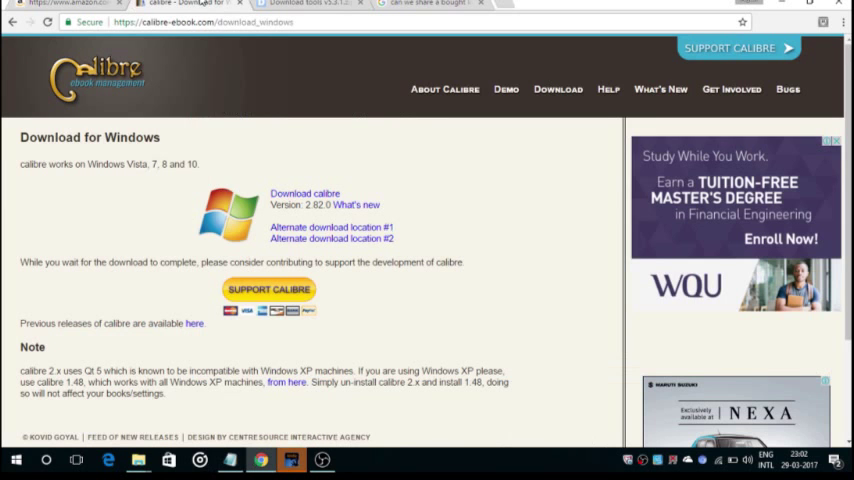
{"action": "mouse_move", "coordinate": [236, 164]}
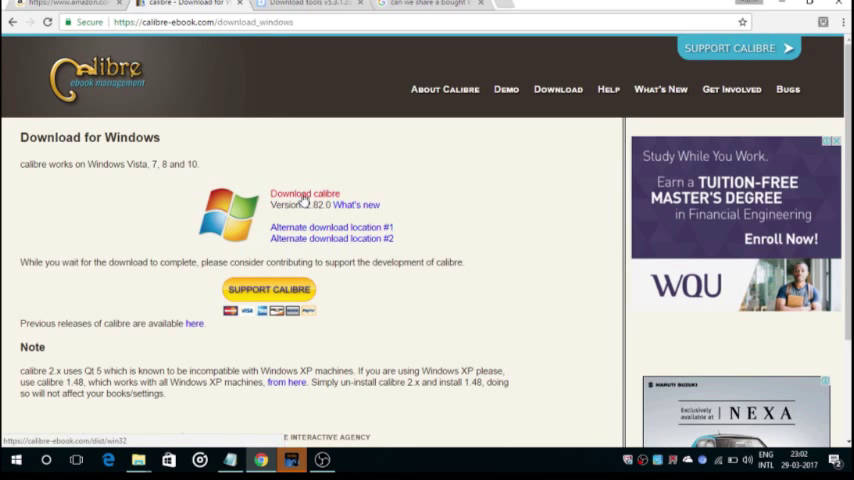
{"action": "left_click", "coordinate": [304, 192]}
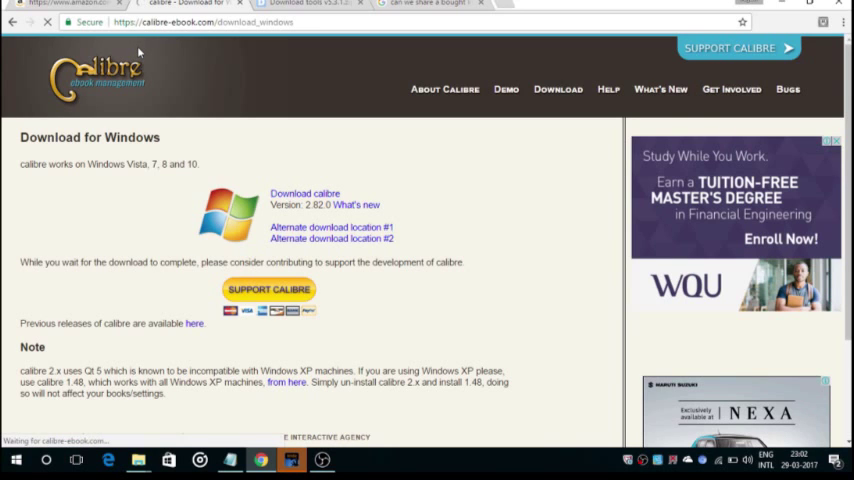
{"action": "left_click", "coordinate": [304, 192]}
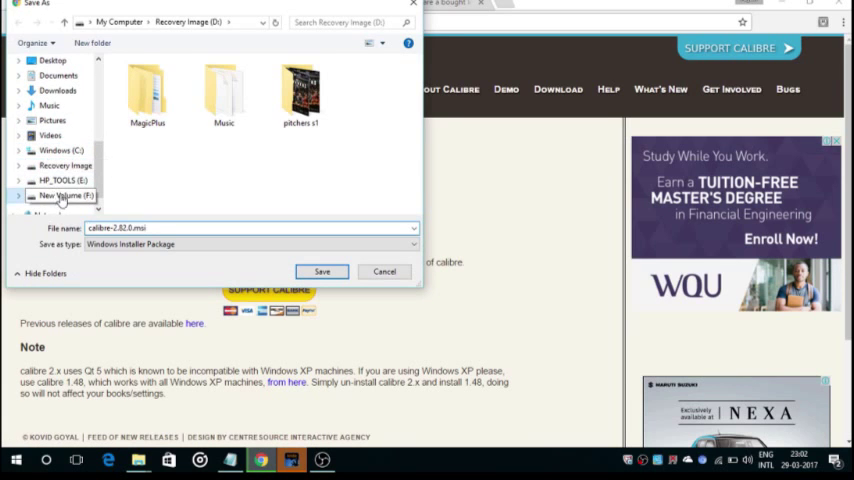
{"action": "left_click", "coordinate": [64, 196]}
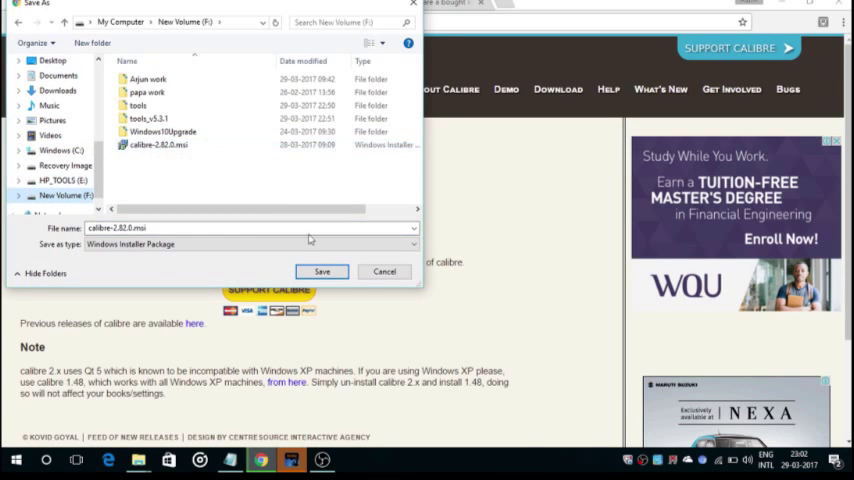
{"action": "left_click", "coordinate": [320, 272]}
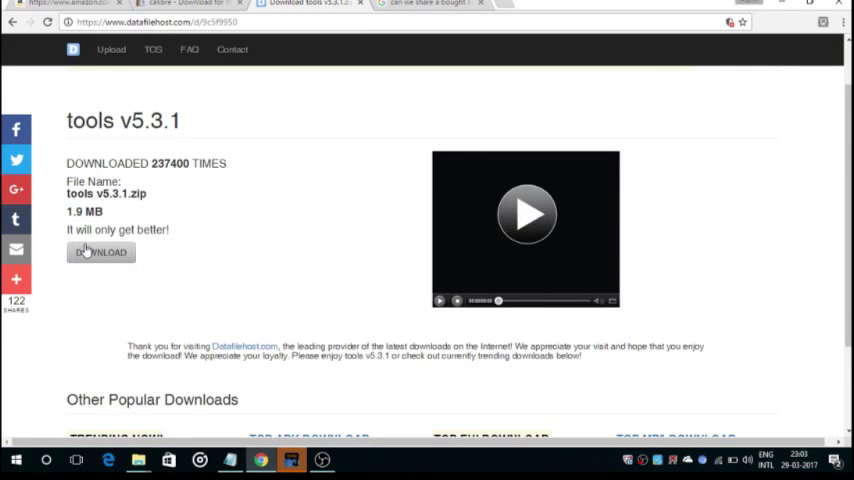
- Download the 1.9 MB tools v5.3.1 zip archive from DataFileHost
{"action": "left_click", "coordinate": [100, 252]}
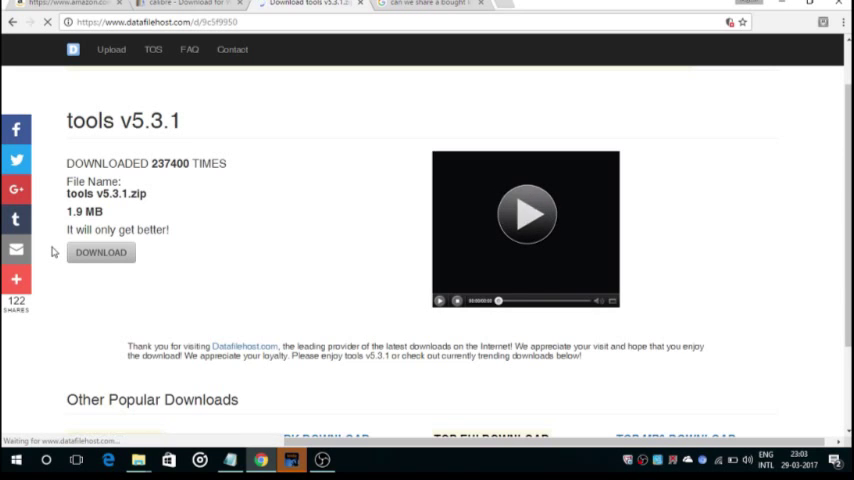
{"action": "mouse_move", "coordinate": [478, 196]}
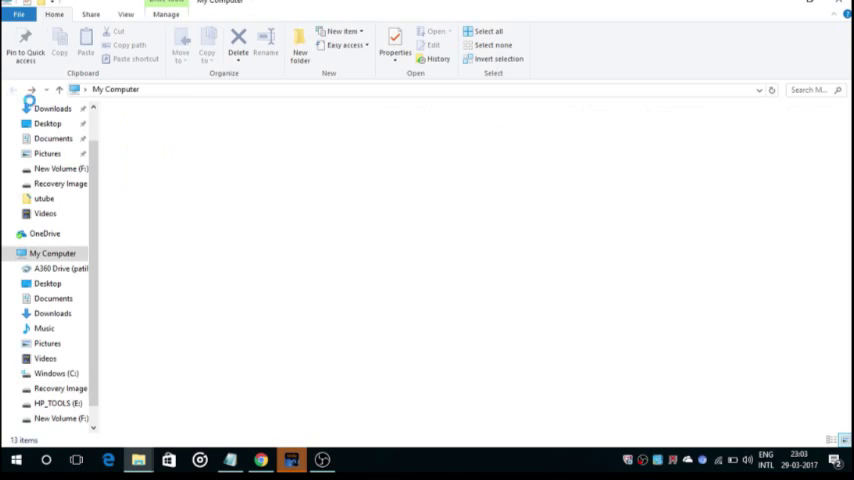
- Browse New Volume > tools_v5.3.1 > Calibre_Plugins and select the DeDRM plugin zip
{"action": "left_click", "coordinate": [176, 260]}
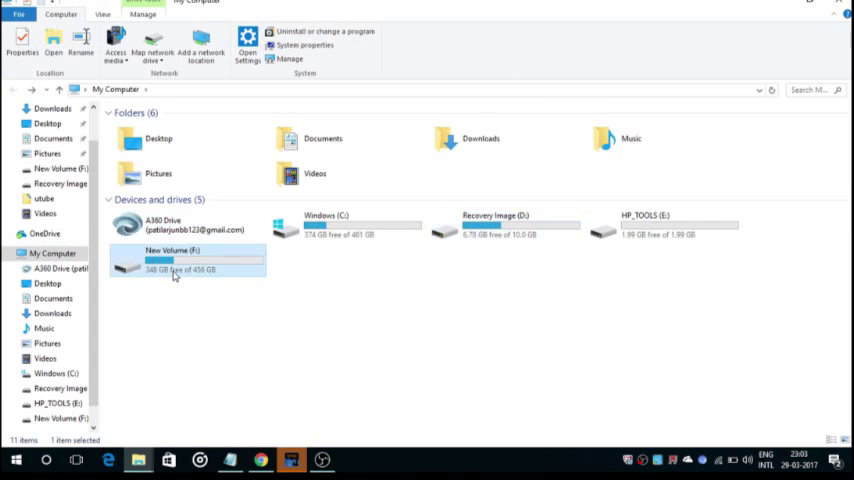
{"action": "double_click", "coordinate": [176, 260]}
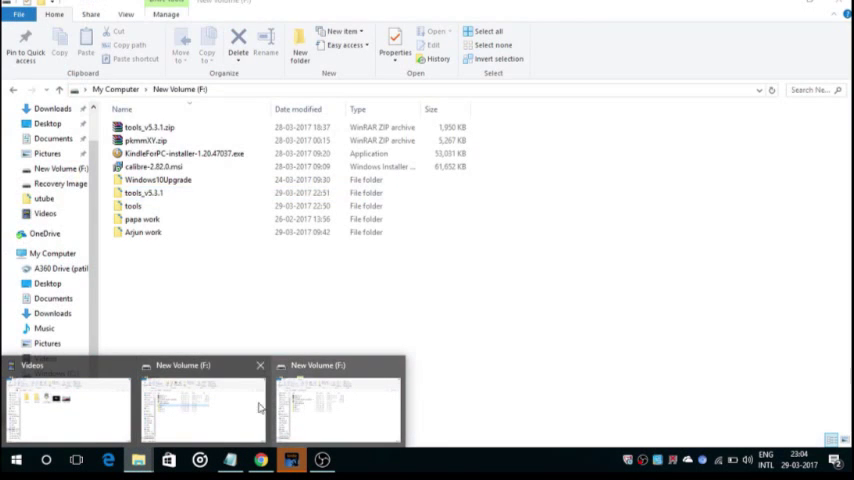
{"action": "left_click", "coordinate": [144, 192]}
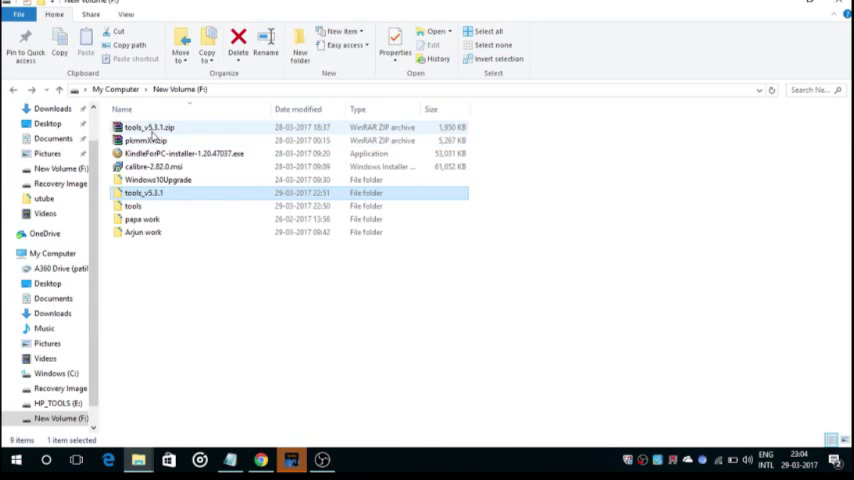
{"action": "mouse_move", "coordinate": [140, 192]}
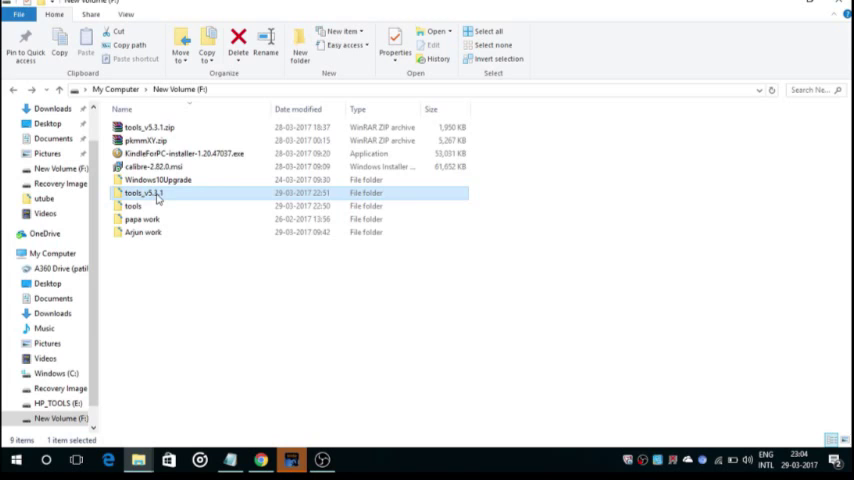
{"action": "double_click", "coordinate": [140, 192]}
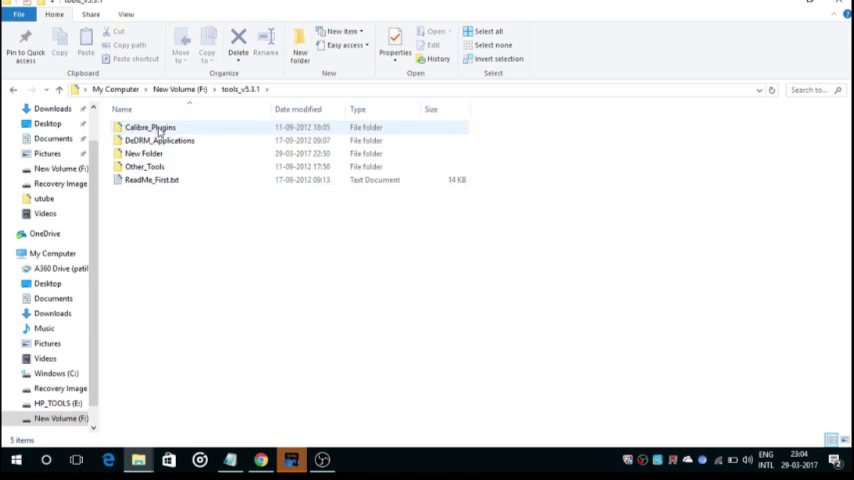
{"action": "left_click", "coordinate": [150, 128]}
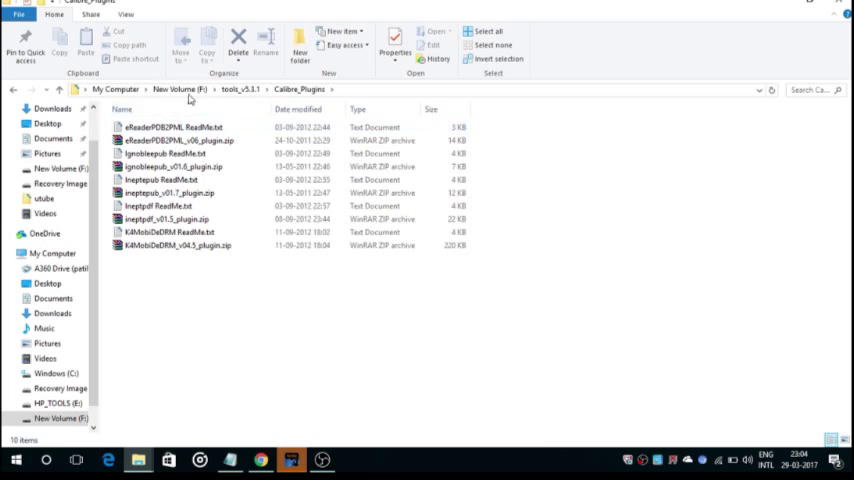
{"action": "left_click", "coordinate": [176, 244]}
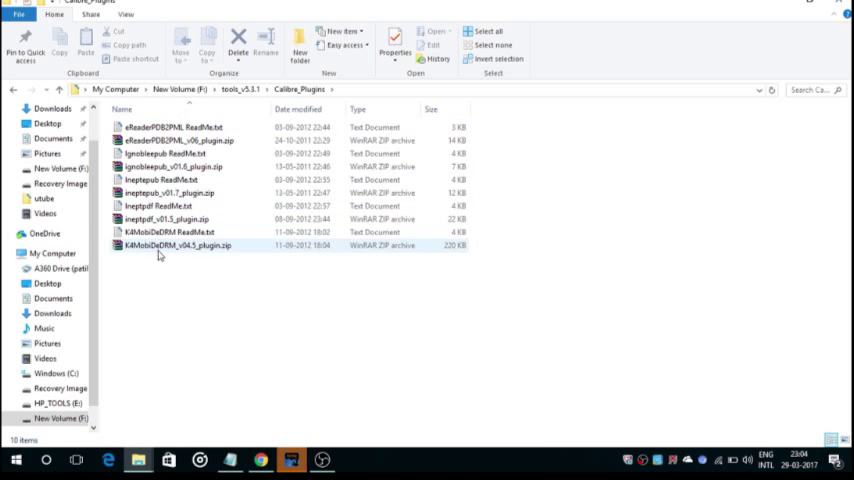
{"action": "mouse_move", "coordinate": [170, 246]}
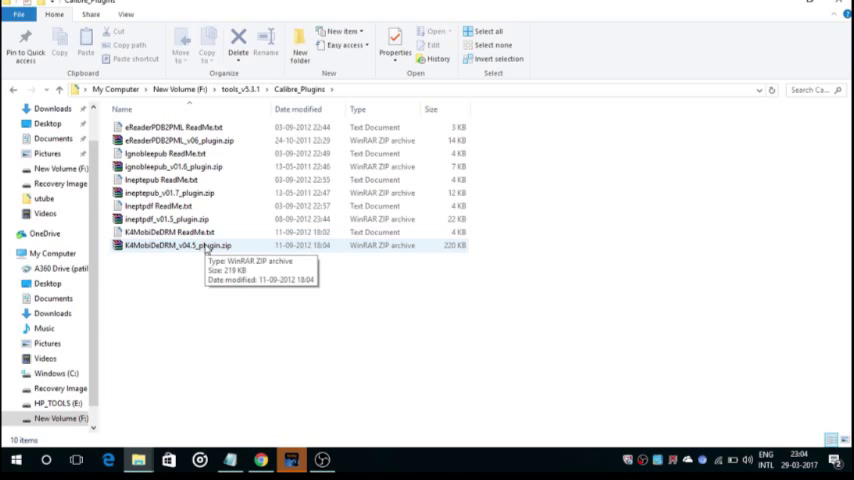
{"action": "mouse_move", "coordinate": [378, 462]}
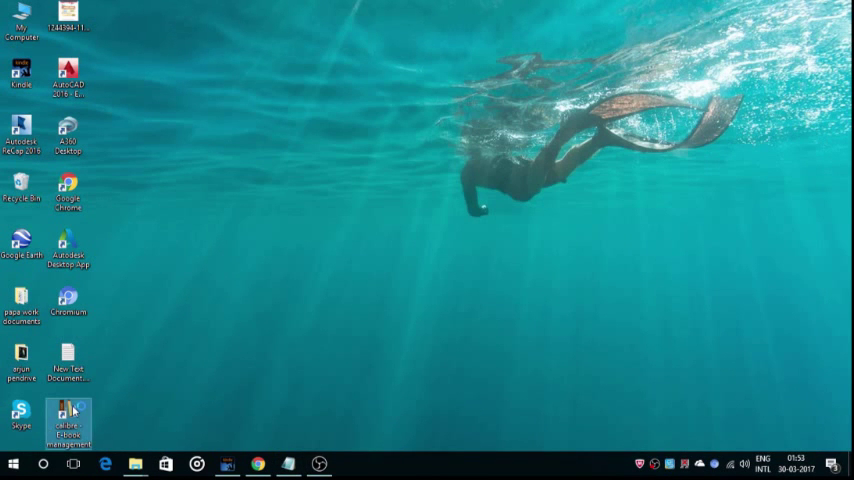
{"action": "mouse_move", "coordinate": [68, 410]}
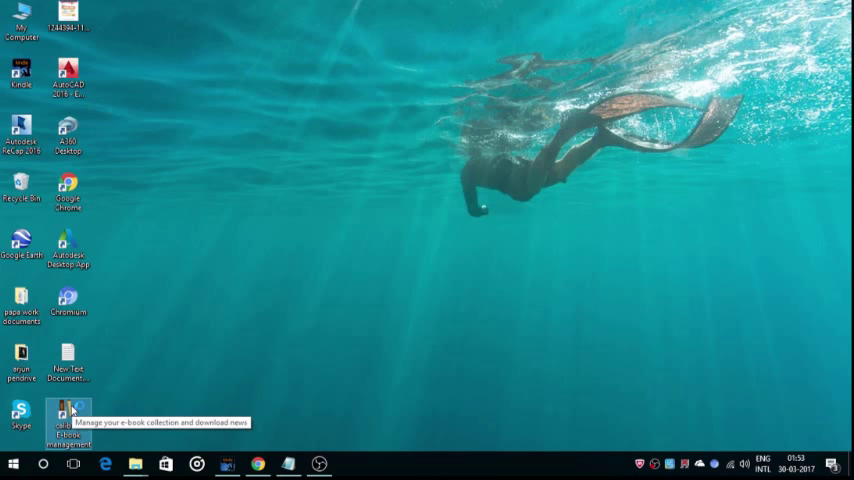
- Launch calibre from the desktop shortcut to show its two-book library
{"action": "double_click", "coordinate": [68, 414]}
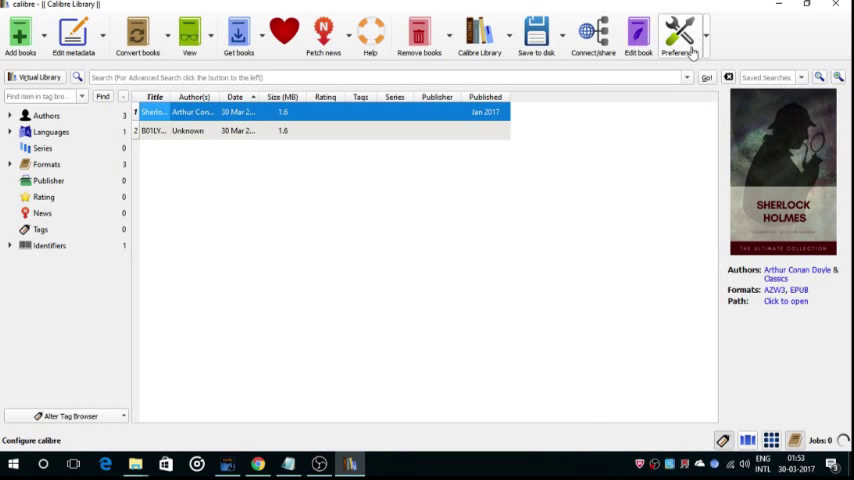
- Load the plugin zip from the tools_v5.3.1 folder in Preferences > Plugins, apply and close
{"action": "left_click", "coordinate": [680, 32]}
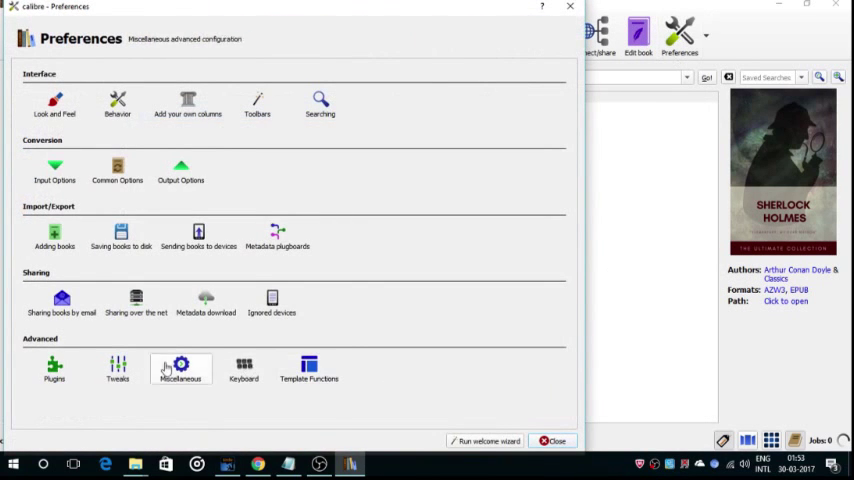
{"action": "left_click", "coordinate": [54, 368]}
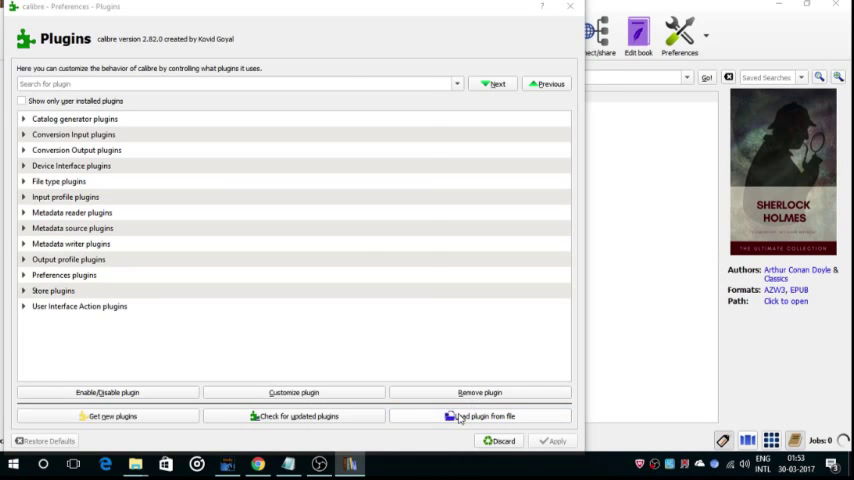
{"action": "left_click", "coordinate": [478, 416]}
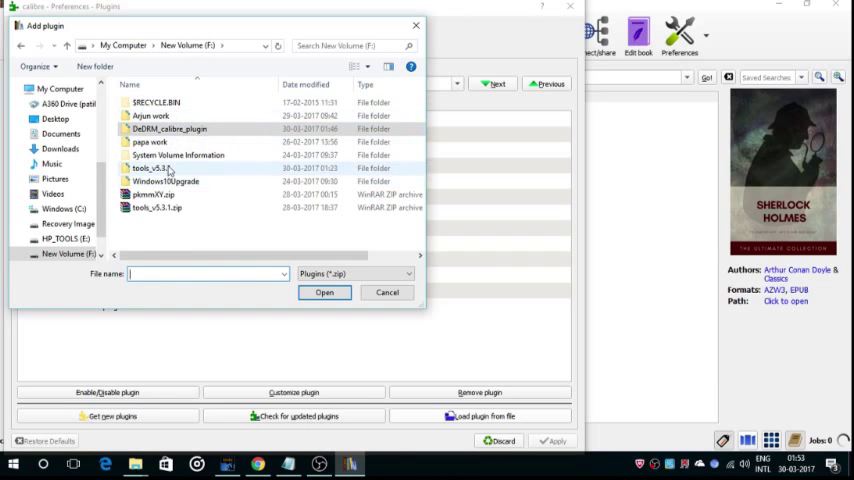
{"action": "left_click", "coordinate": [164, 168]}
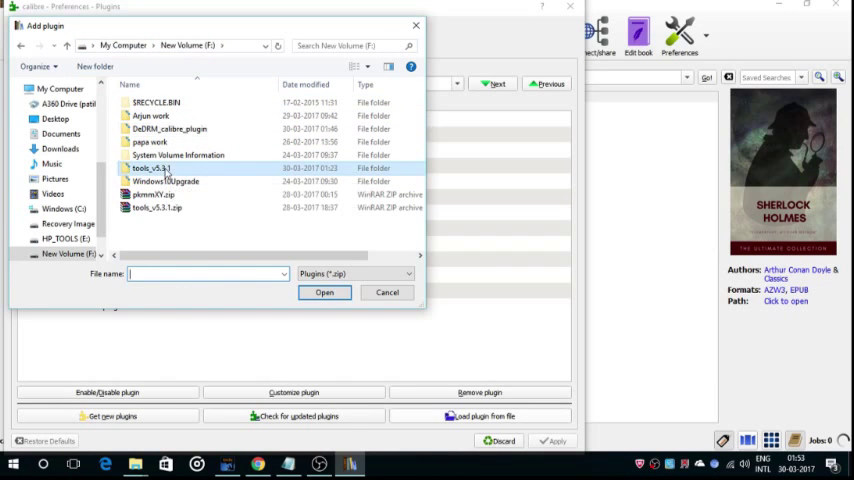
{"action": "double_click", "coordinate": [148, 168]}
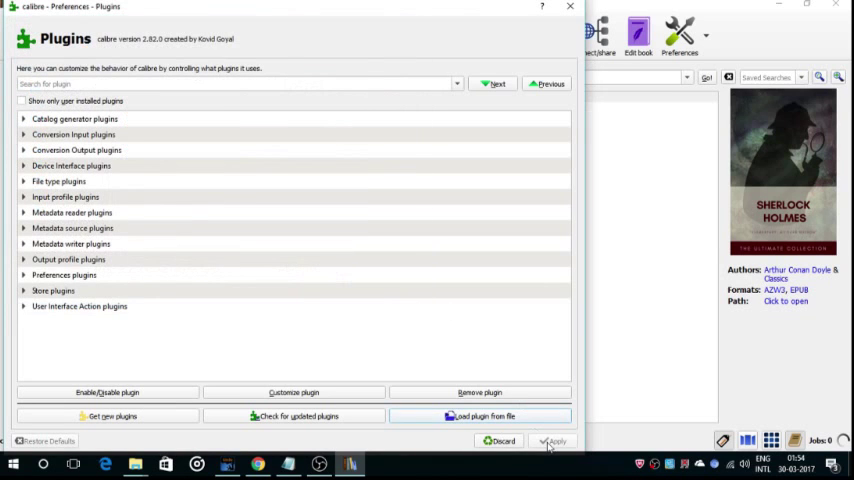
{"action": "left_click", "coordinate": [556, 440]}
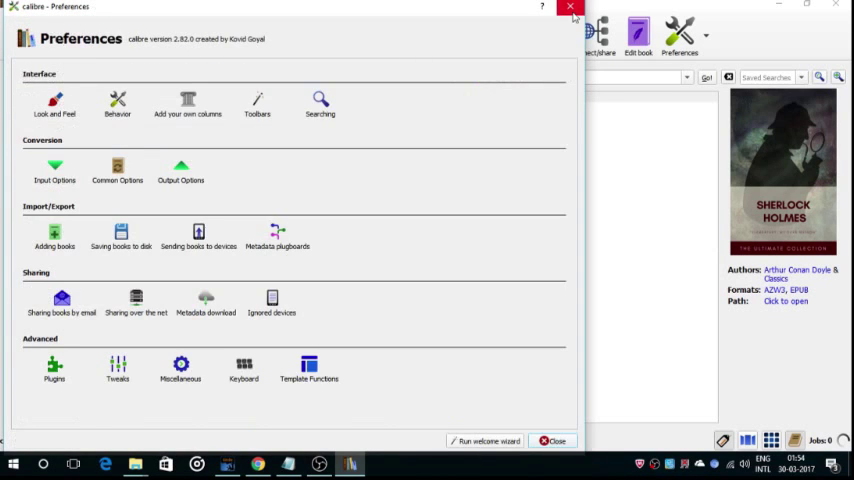
{"action": "left_click", "coordinate": [570, 8]}
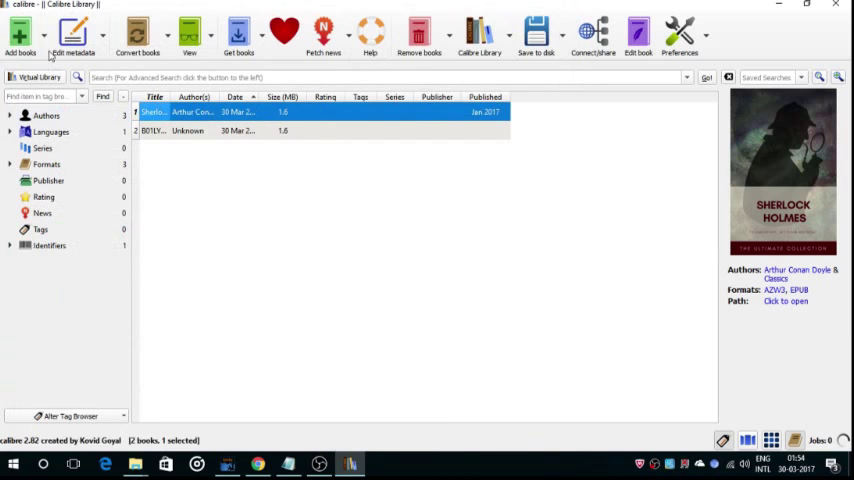
{"action": "mouse_move", "coordinate": [20, 36]}
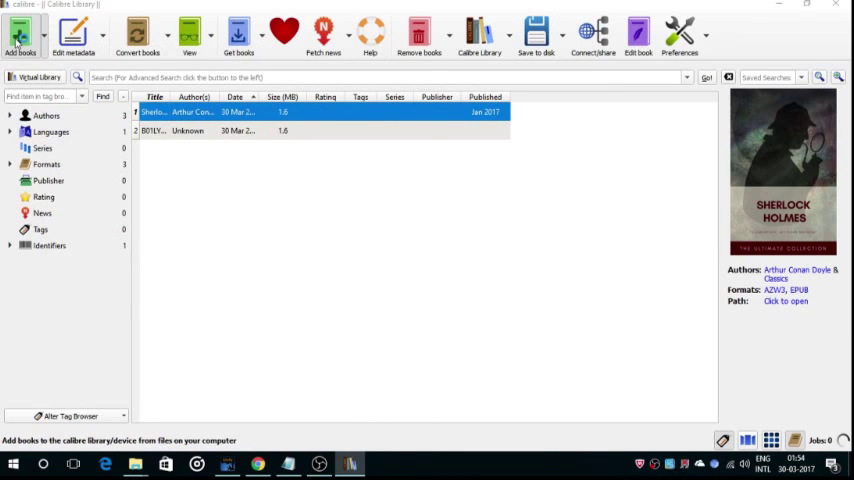
- Add the .azw ebook from My Kindle Content to the calibre library
{"action": "left_click", "coordinate": [20, 32]}
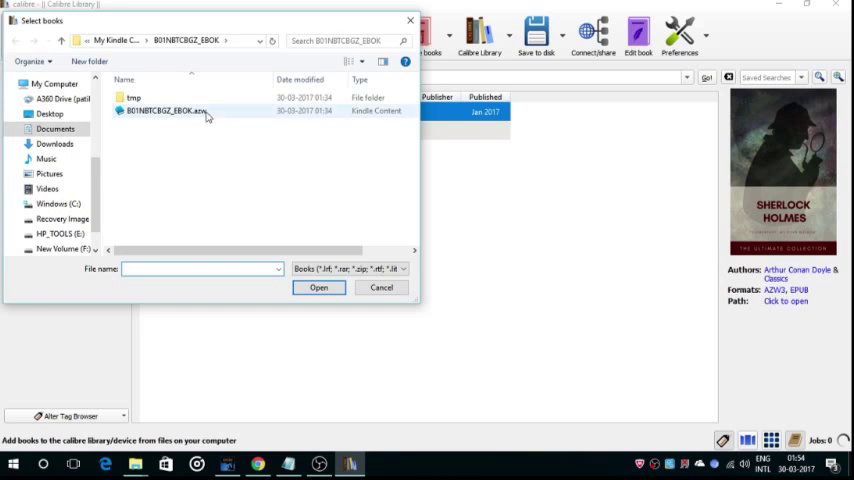
{"action": "mouse_move", "coordinate": [212, 116]}
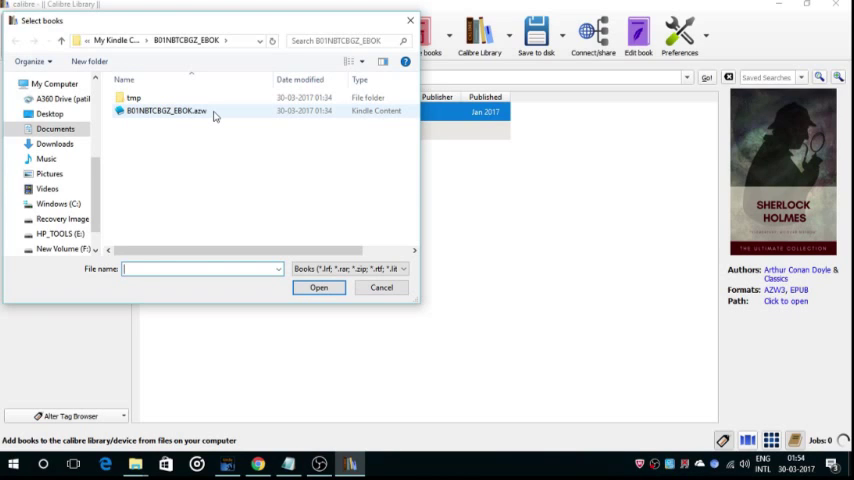
{"action": "left_click", "coordinate": [164, 110]}
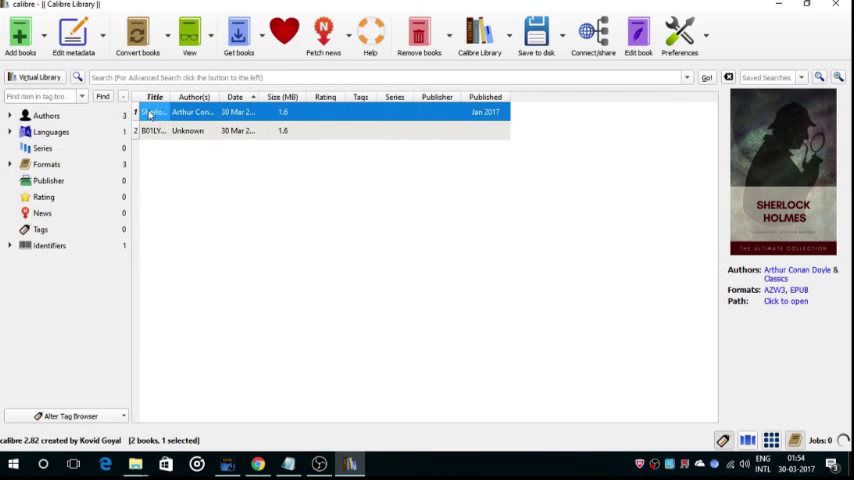
{"action": "mouse_move", "coordinate": [152, 112]}
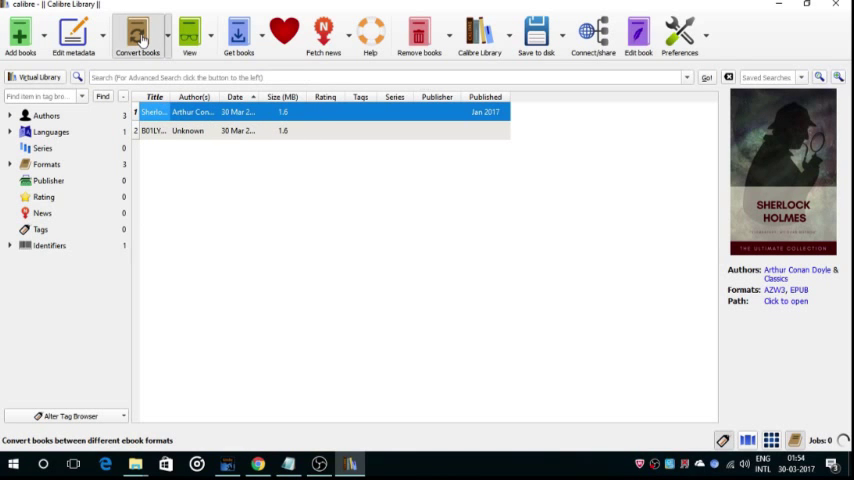
- Convert Sherlock Holmes - The Ultimate Collection to PDF output and start the job
{"action": "left_click", "coordinate": [136, 36]}
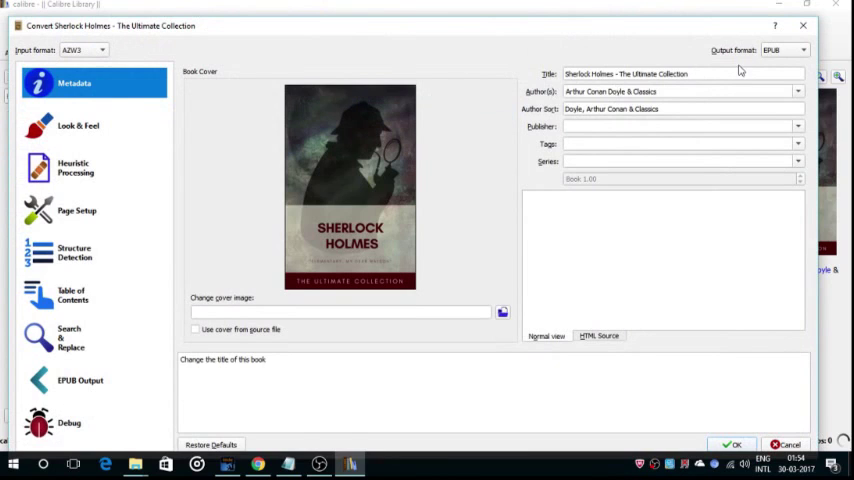
{"action": "left_click", "coordinate": [784, 50]}
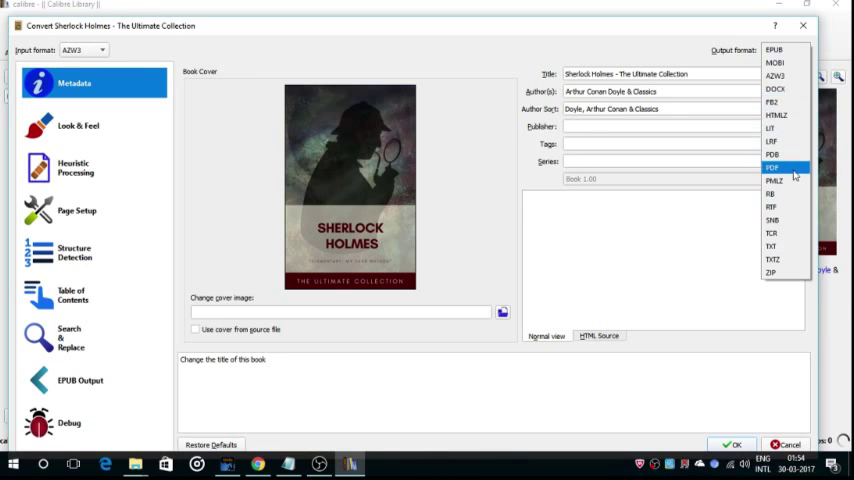
{"action": "left_click", "coordinate": [774, 50]}
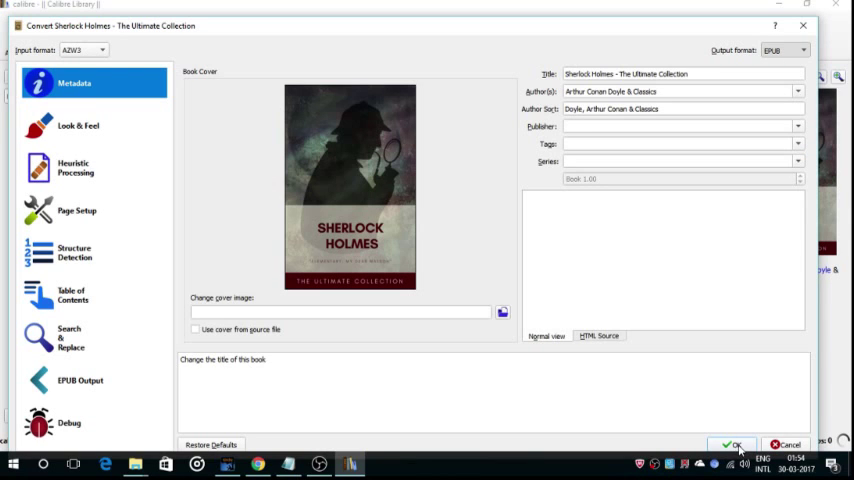
{"action": "left_click", "coordinate": [732, 444]}
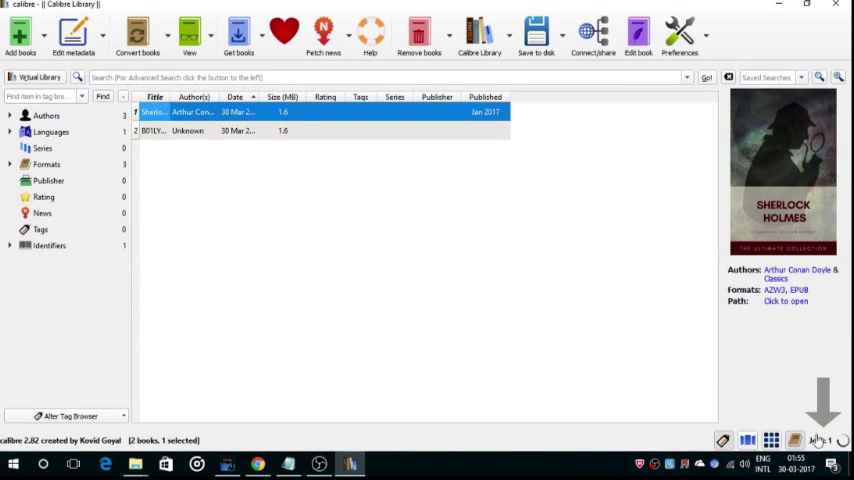
- Switch back to File Explorer while the conversion job keeps running
{"action": "left_click", "coordinate": [820, 440]}
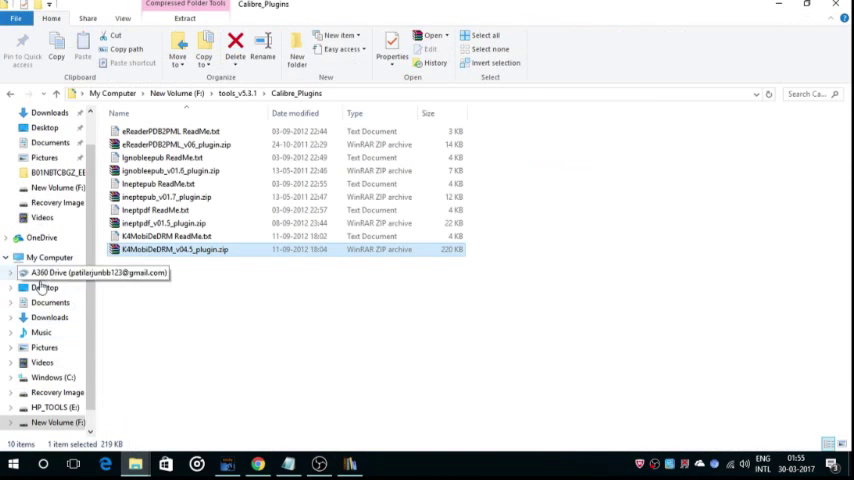
- Navigate Documents > Calibre Library > Arthur Conan Doyle author folder
{"action": "left_click", "coordinate": [50, 142]}
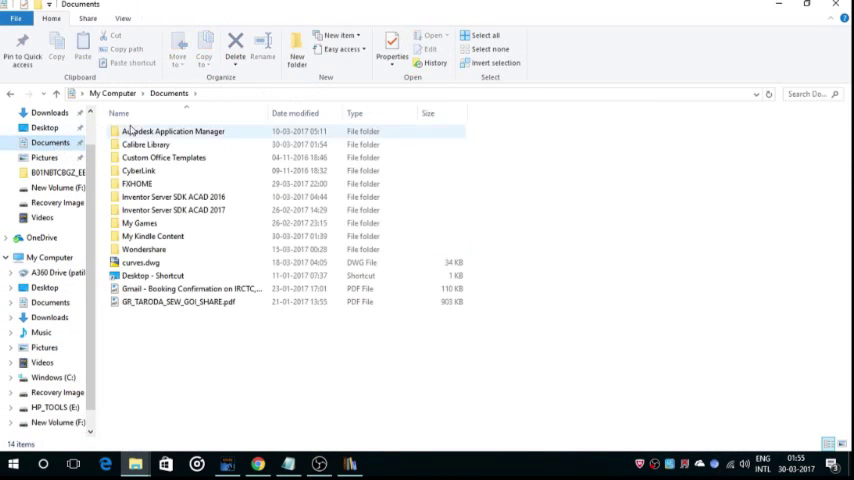
{"action": "double_click", "coordinate": [144, 144]}
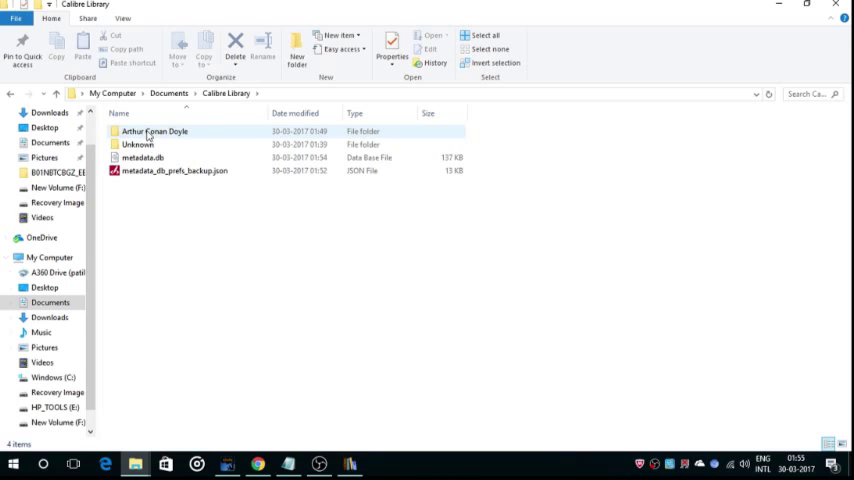
{"action": "double_click", "coordinate": [152, 132]}
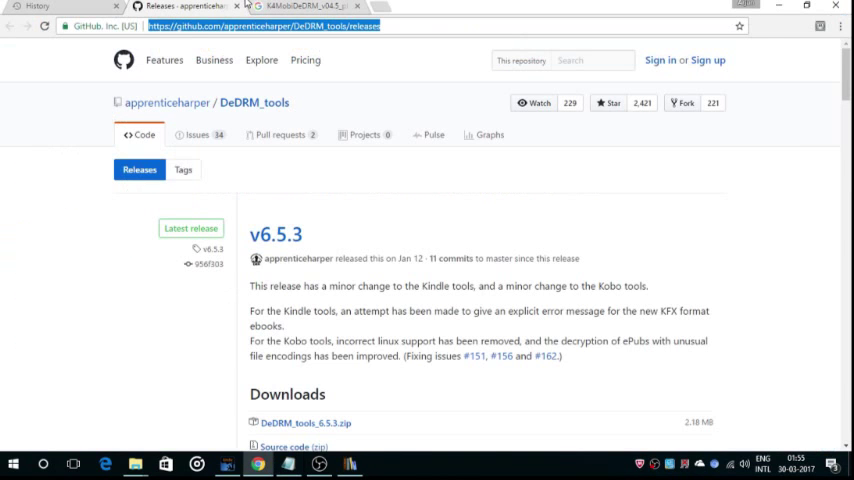
{"action": "mouse_move", "coordinate": [276, 236]}
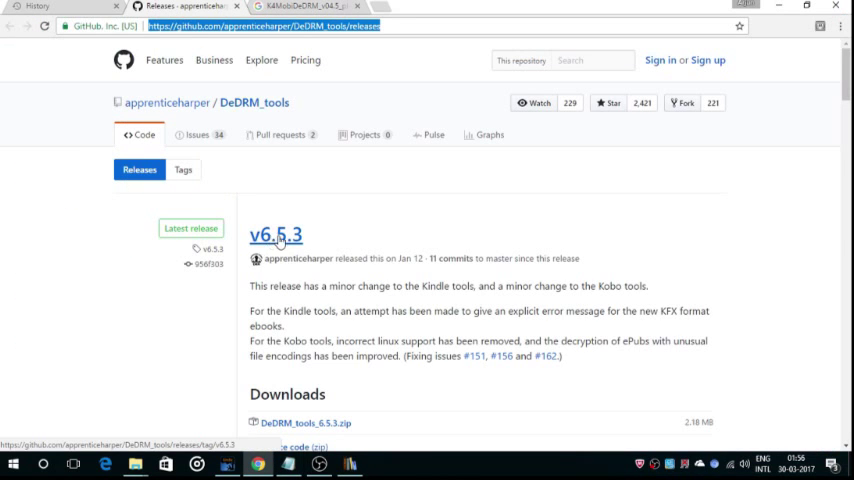
{"action": "scroll", "scroll_direction": "down", "scroll_amount": 3}
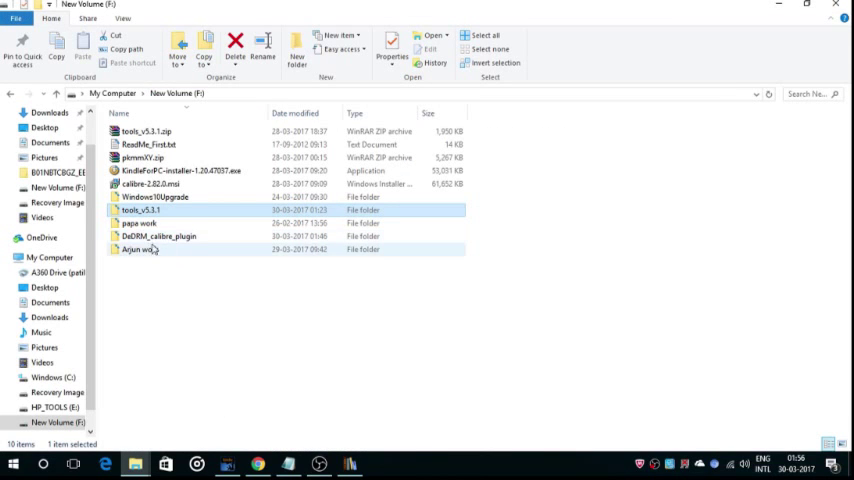
{"action": "mouse_move", "coordinate": [160, 236]}
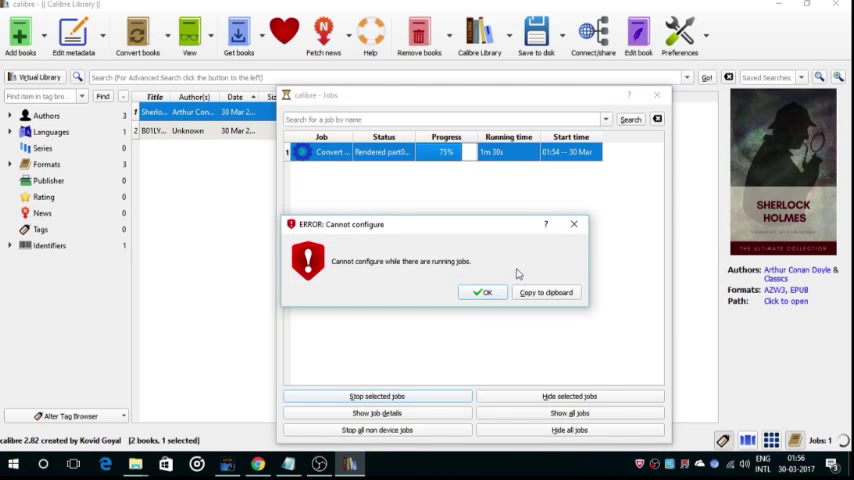
{"action": "mouse_move", "coordinate": [500, 298]}
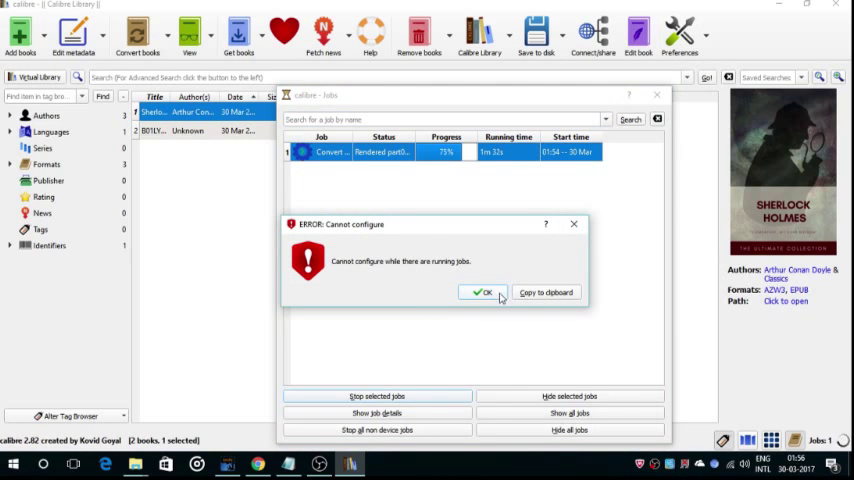
- Dismiss the 'Cannot configure' error, leaving the 87% conversion job running
{"action": "left_click", "coordinate": [482, 292]}
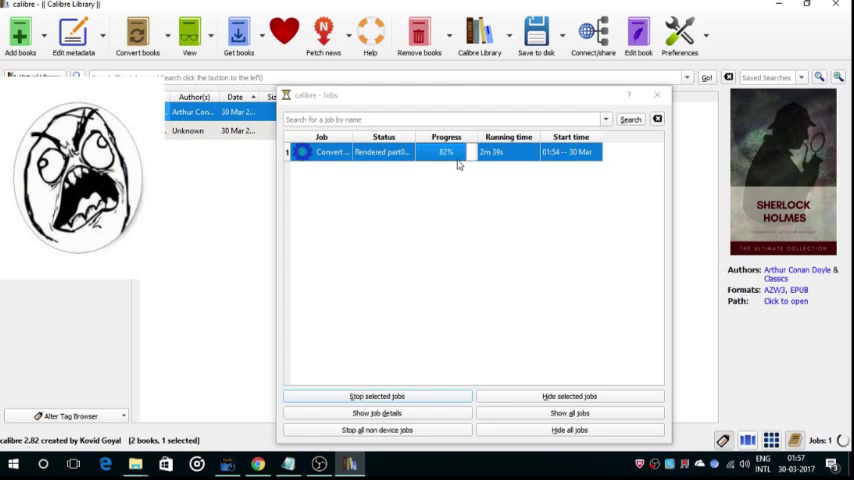
{"action": "mouse_move", "coordinate": [368, 302]}
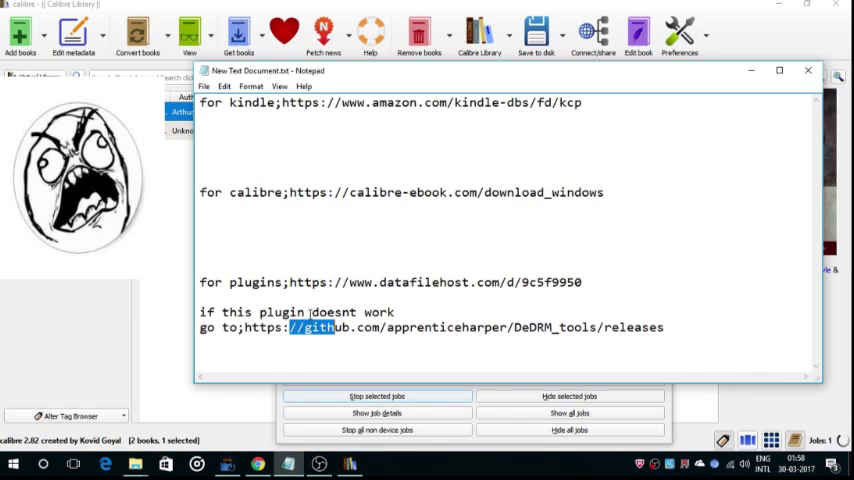
{"action": "mouse_move", "coordinate": [192, 392]}
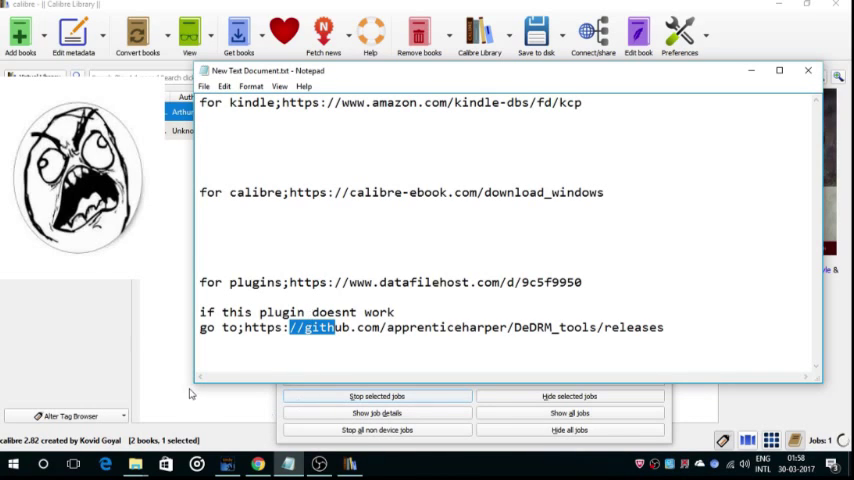
{"action": "mouse_move", "coordinate": [150, 340]}
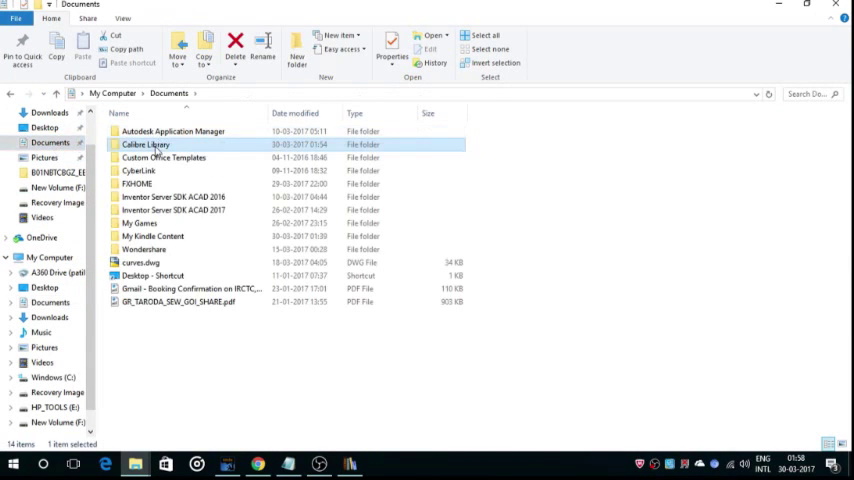
- Browse into the Sherlock Holmes book folder and launch its EPUB file
{"action": "double_click", "coordinate": [146, 144]}
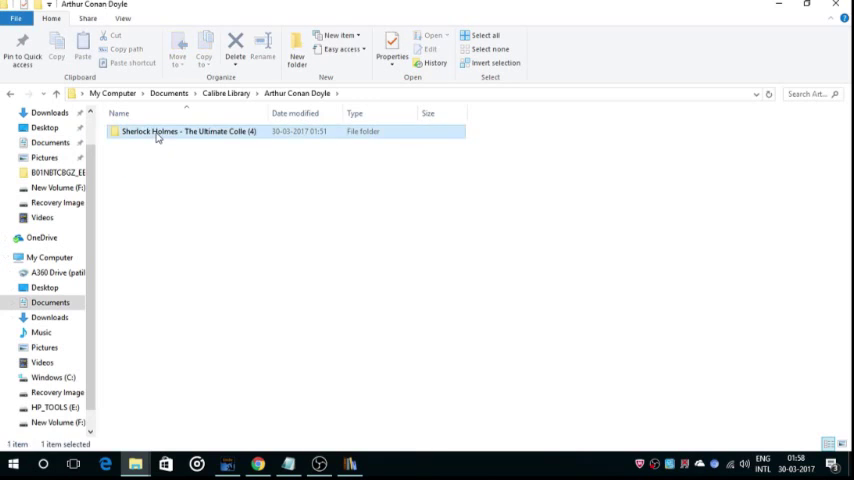
{"action": "double_click", "coordinate": [184, 132]}
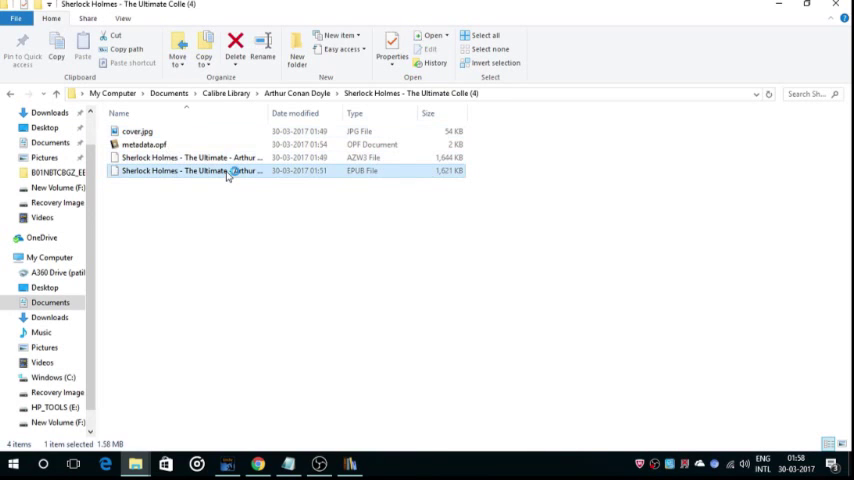
{"action": "double_click", "coordinate": [190, 170]}
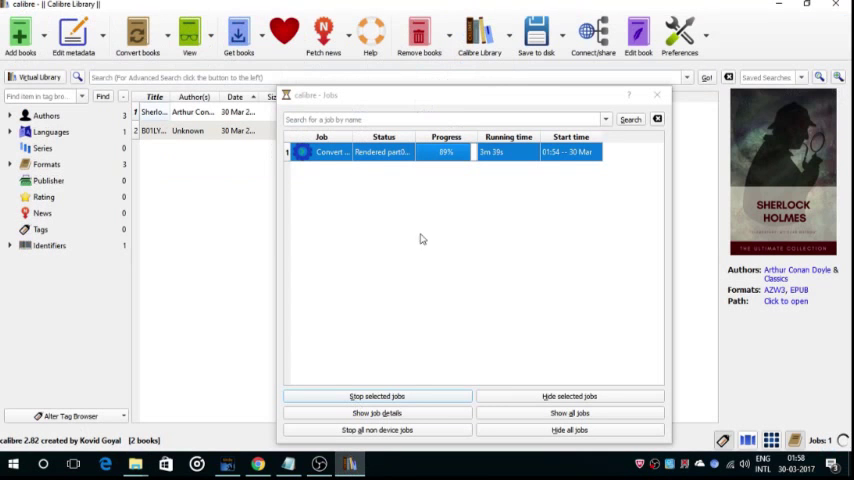
{"action": "mouse_move", "coordinate": [458, 180]}
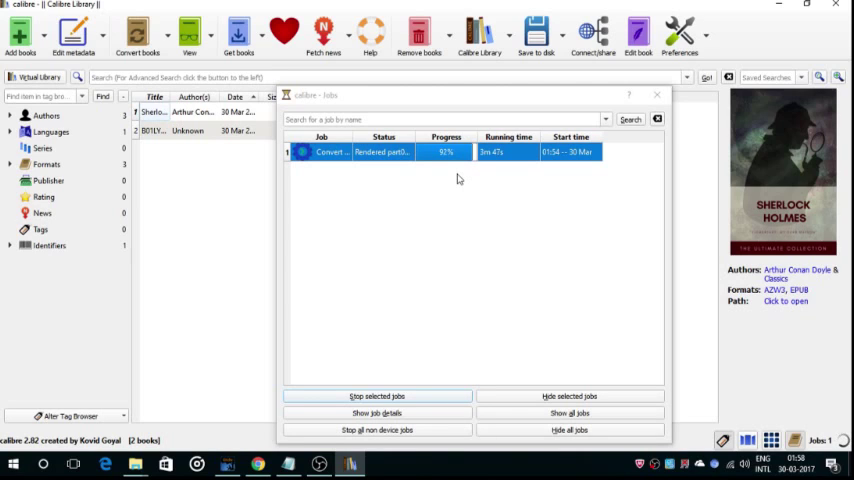
{"action": "mouse_move", "coordinate": [364, 376]}
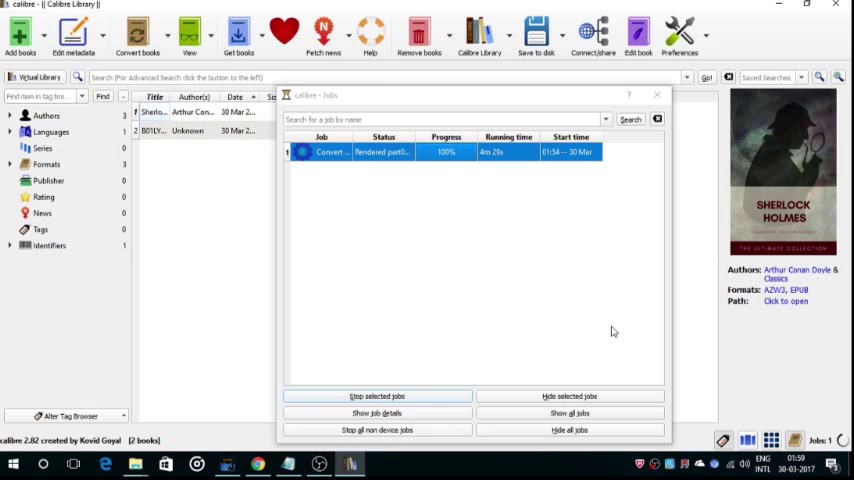
{"action": "mouse_move", "coordinate": [628, 252]}
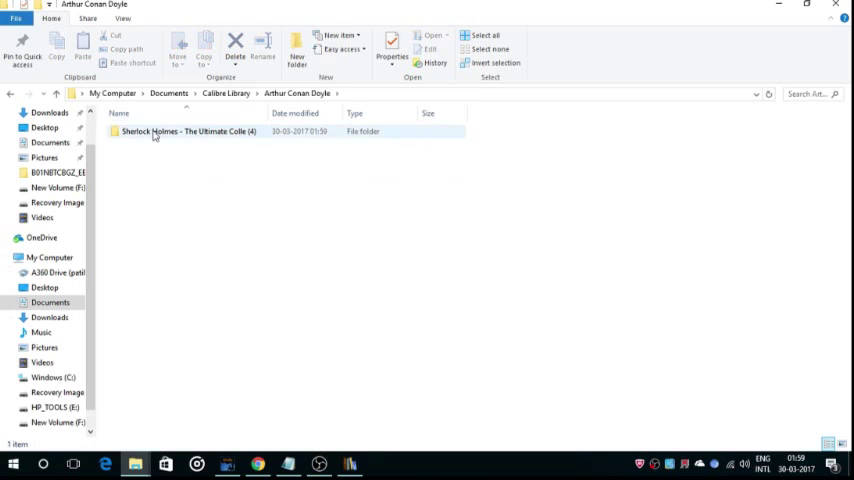
- Launch the newly converted 7.4 MB Sherlock Holmes PDF from the book folder
{"action": "double_click", "coordinate": [184, 132]}
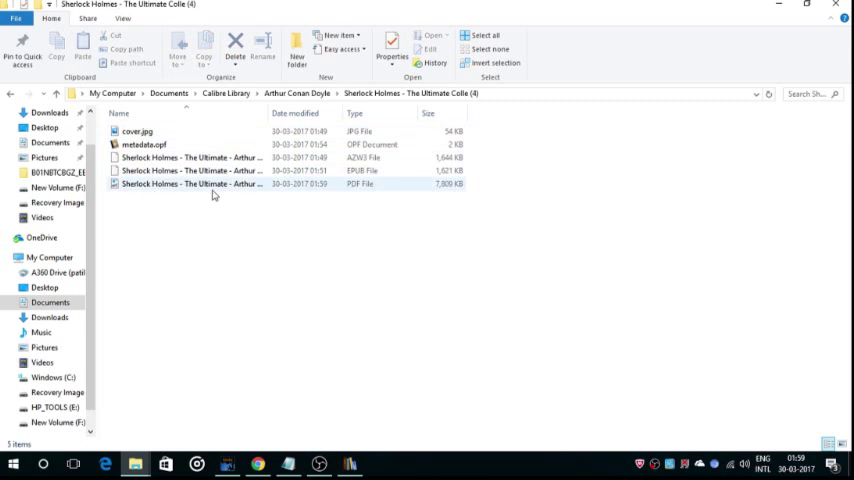
{"action": "left_click", "coordinate": [210, 184]}
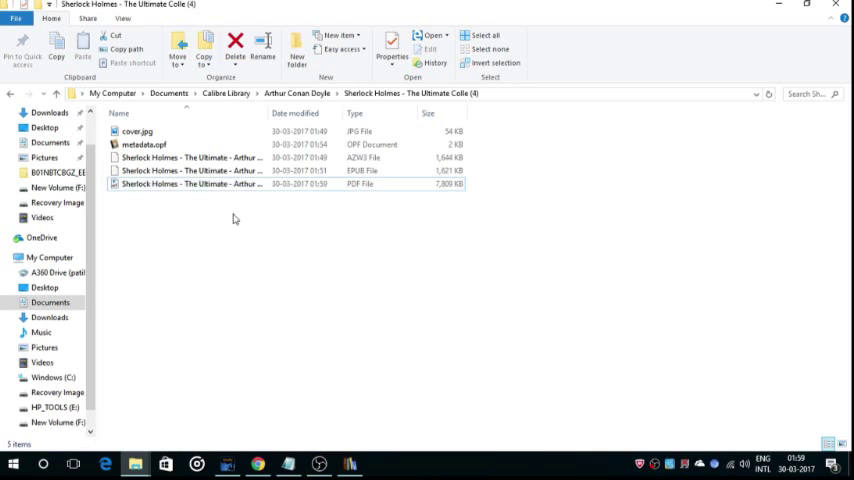
{"action": "double_click", "coordinate": [188, 184]}
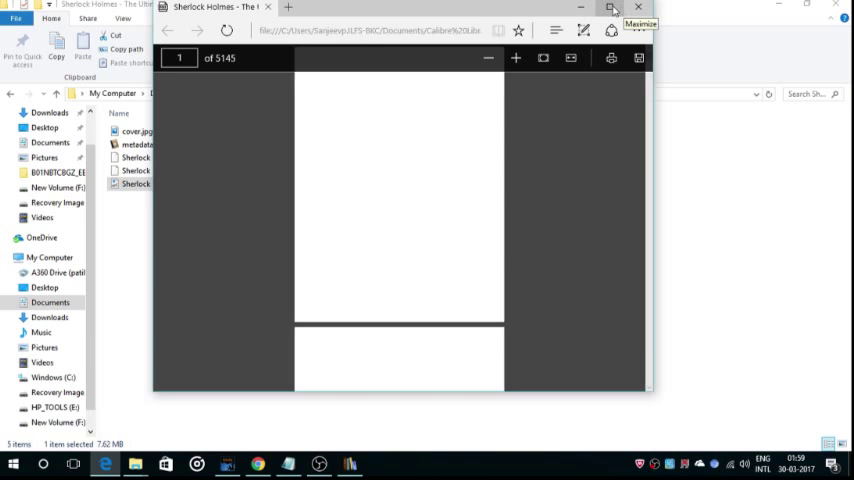
- Maximize Edge and scroll the PDF down to Chapter VI around page 341
{"action": "left_click", "coordinate": [610, 8]}
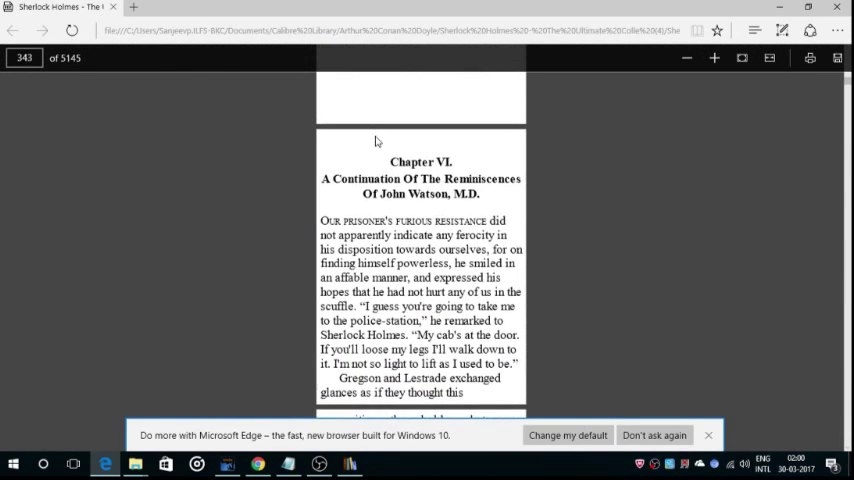
{"action": "mouse_move", "coordinate": [384, 162]}
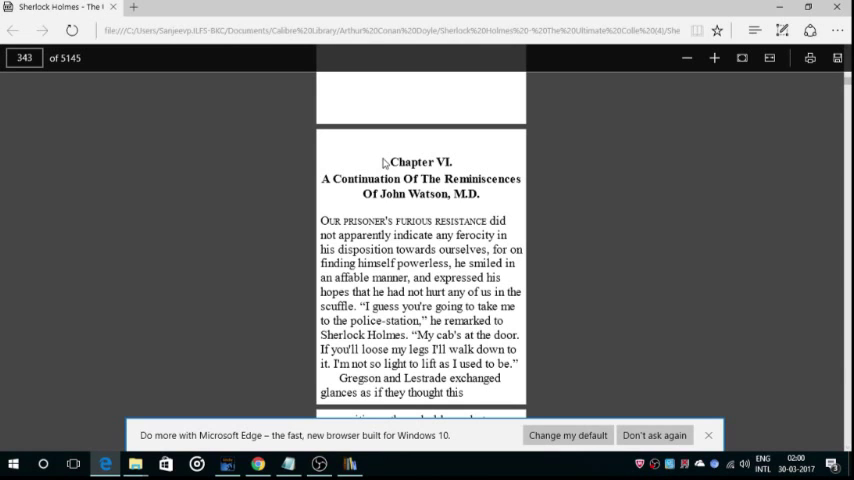
{"action": "scroll", "scroll_direction": "down", "scroll_amount": 3}
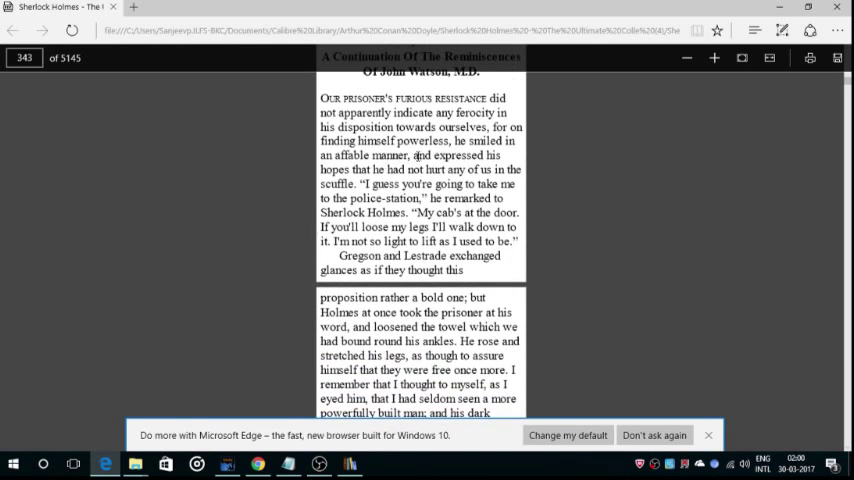